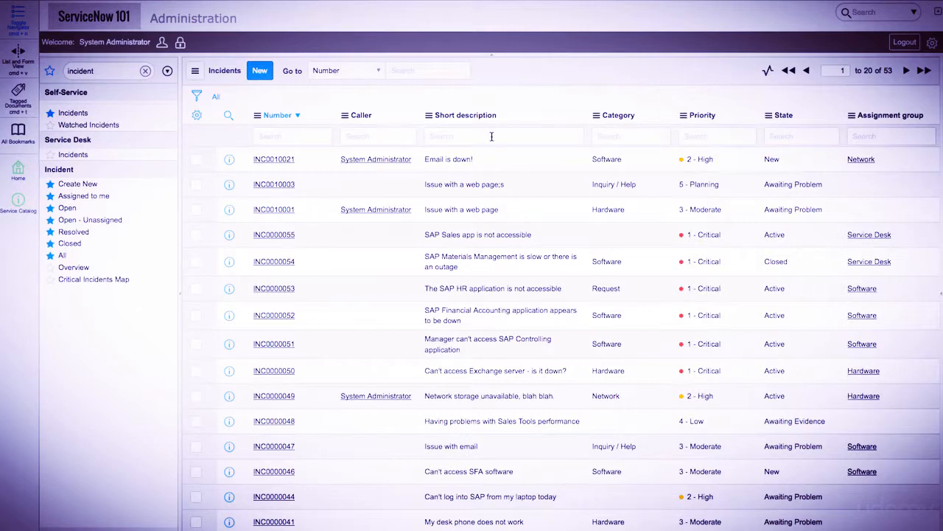
Search short descriptions with the *email wildcard, which returns no records.
text(*email)
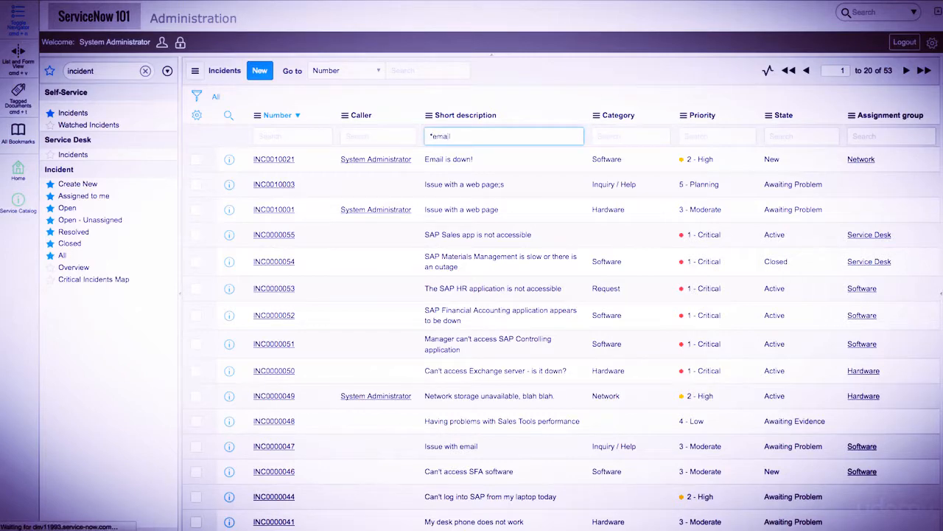
key(Enter)
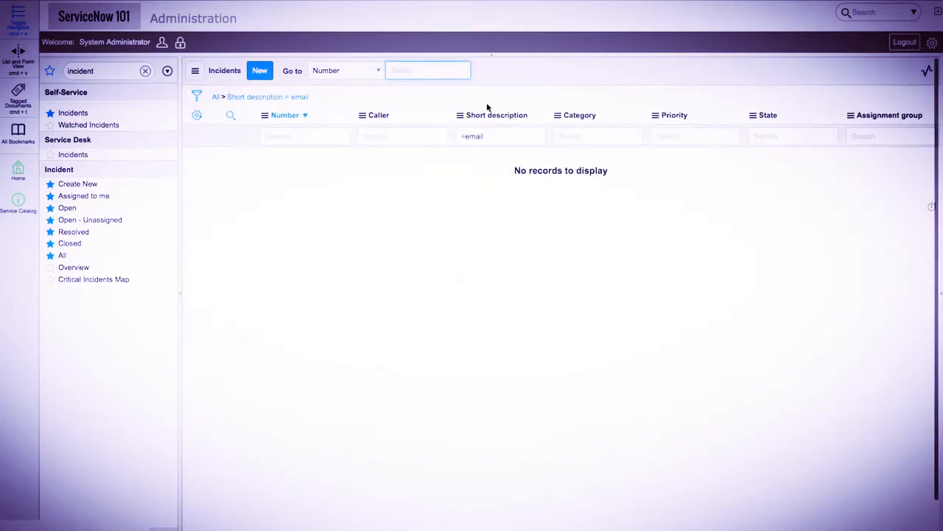
Match the short description exactly to 'Email is down!', then reopen the filter value for editing.
click(500, 135)
text(Email is down)
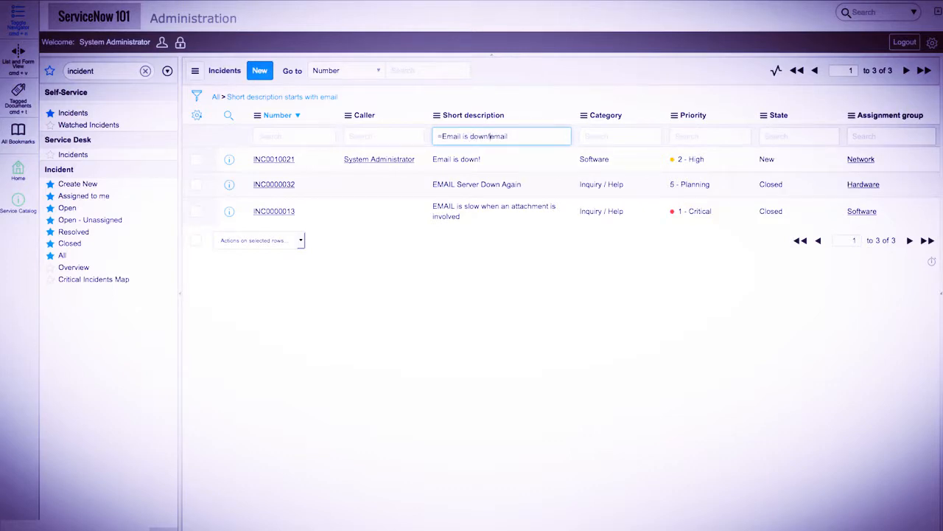
key(Backspace)
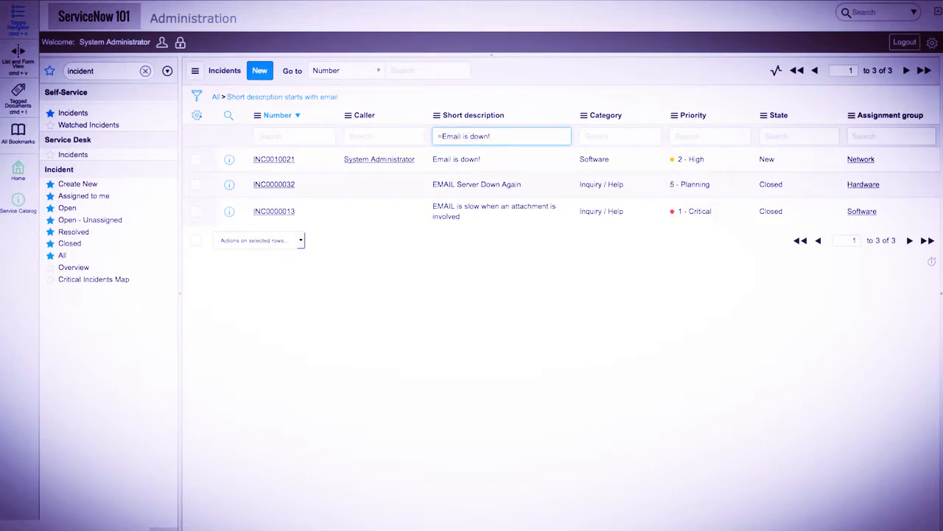
key(Enter)
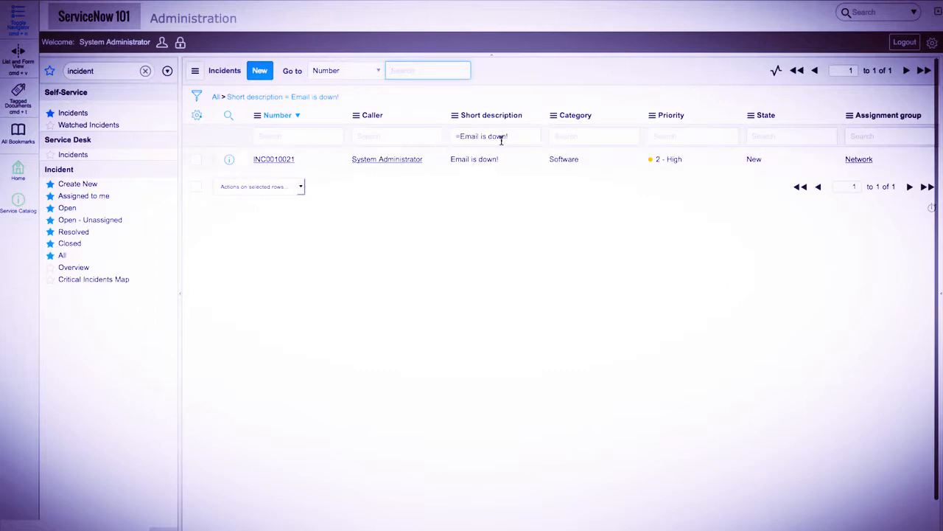
click(495, 136)
text(!)
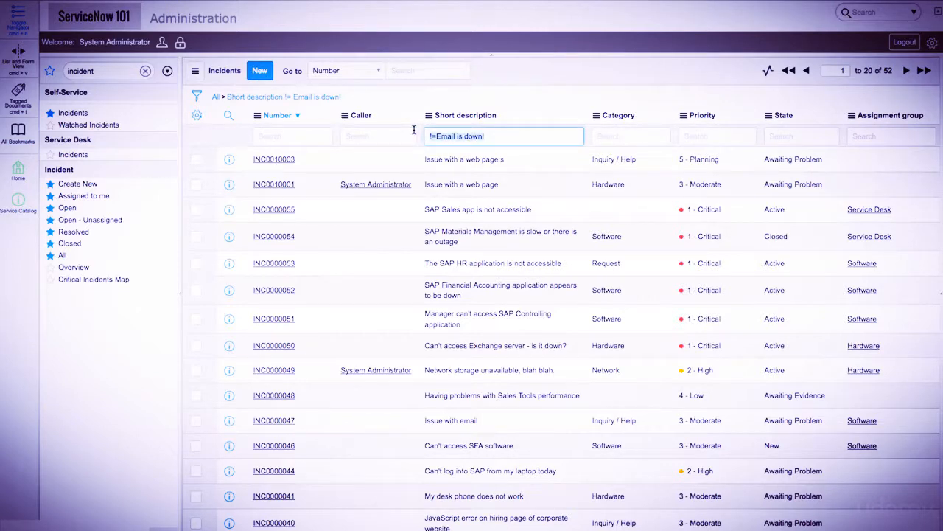
Enter SAP% in the Short description search to match descriptions starting with SAP.
text(SAP)
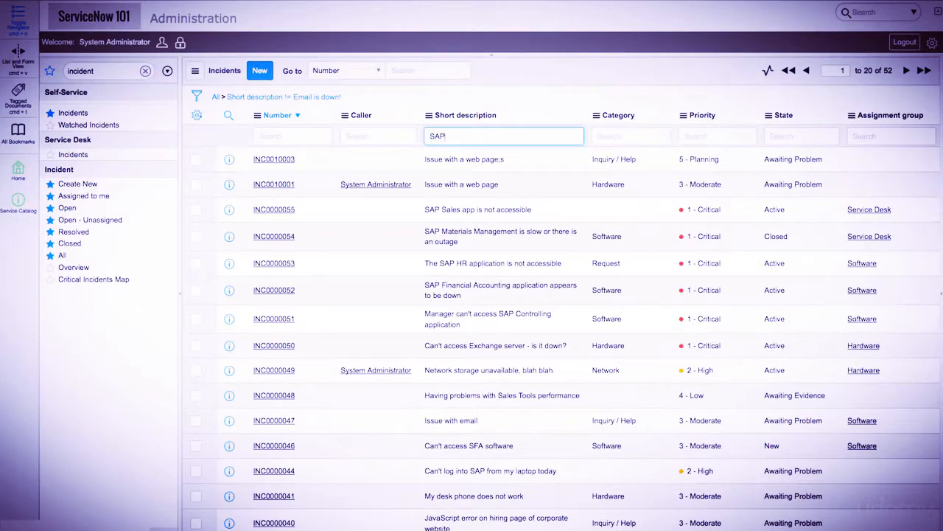
text(%)
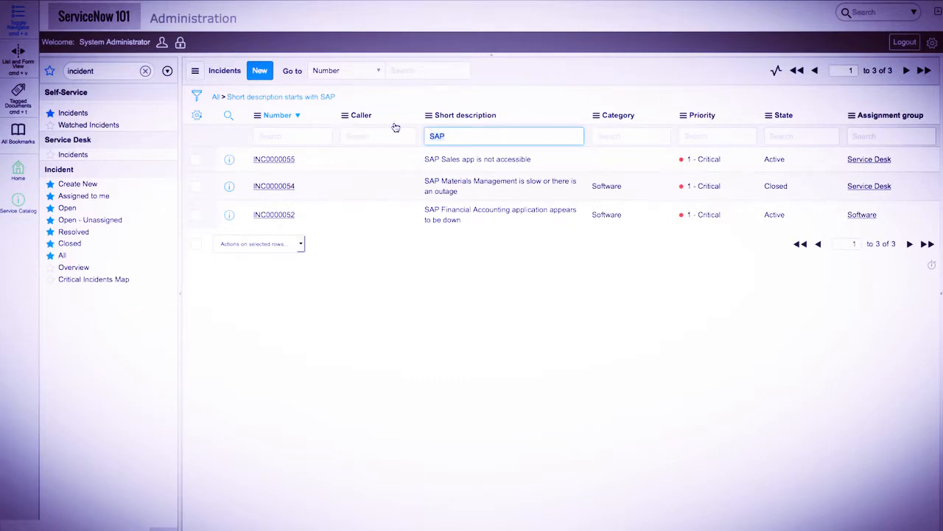
mouse_move(255, 108)
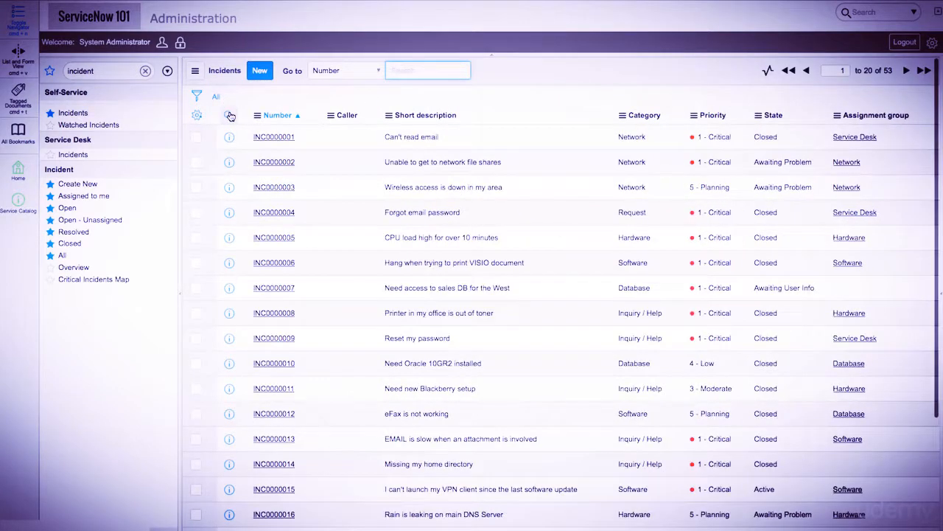
Run a %page wildcard search on the Short description column.
click(231, 115)
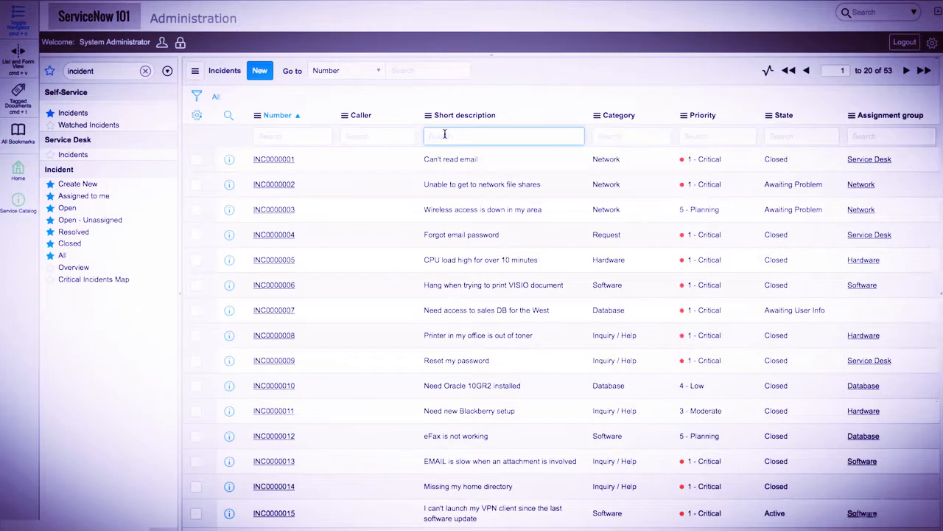
text(%page)
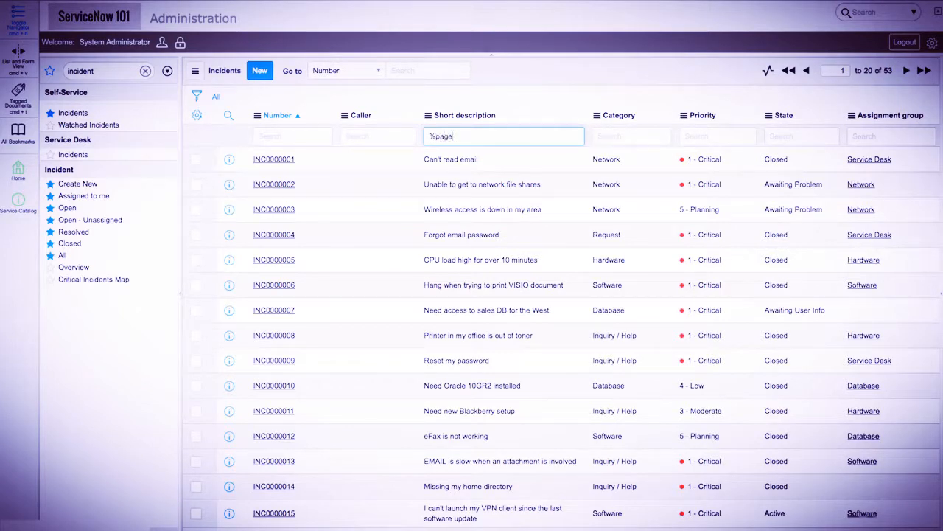
key(Enter)
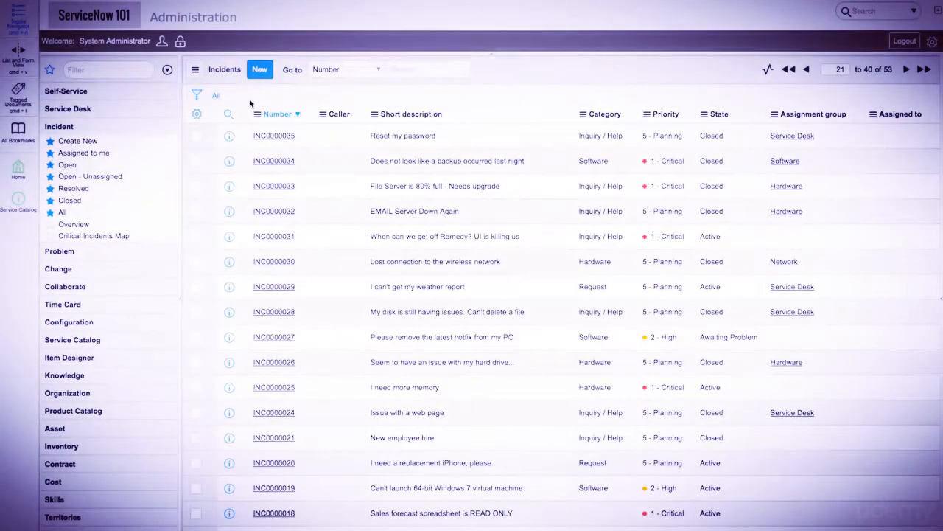
Build and run the filter Active is true AND Caller is System Administrator.
click(198, 94)
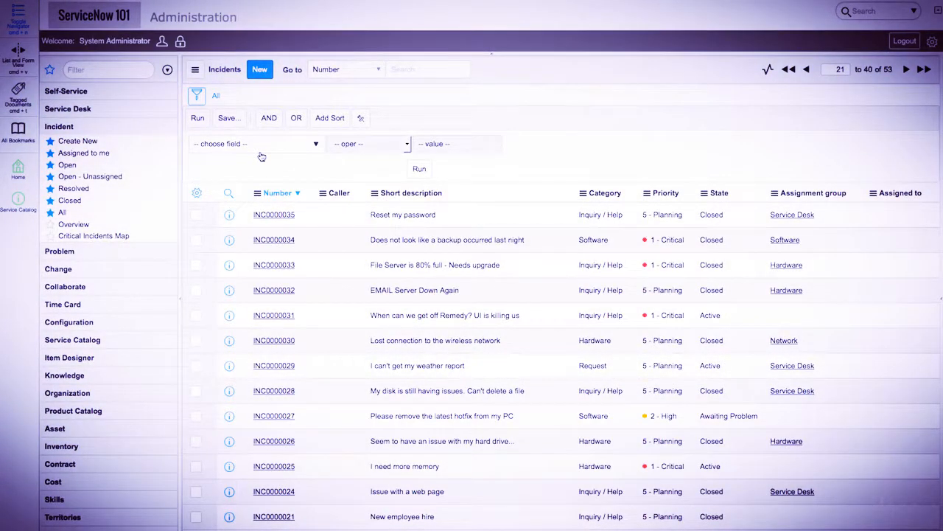
mouse_move(270, 153)
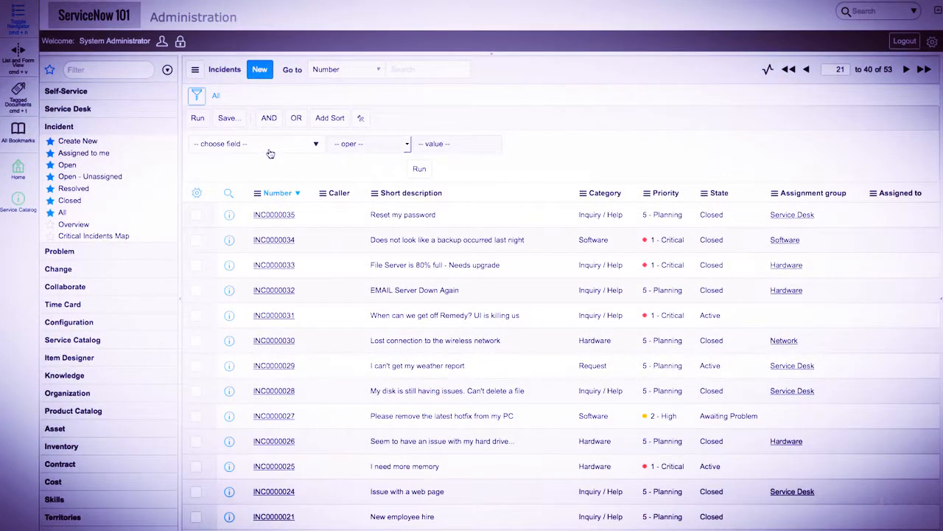
click(256, 142)
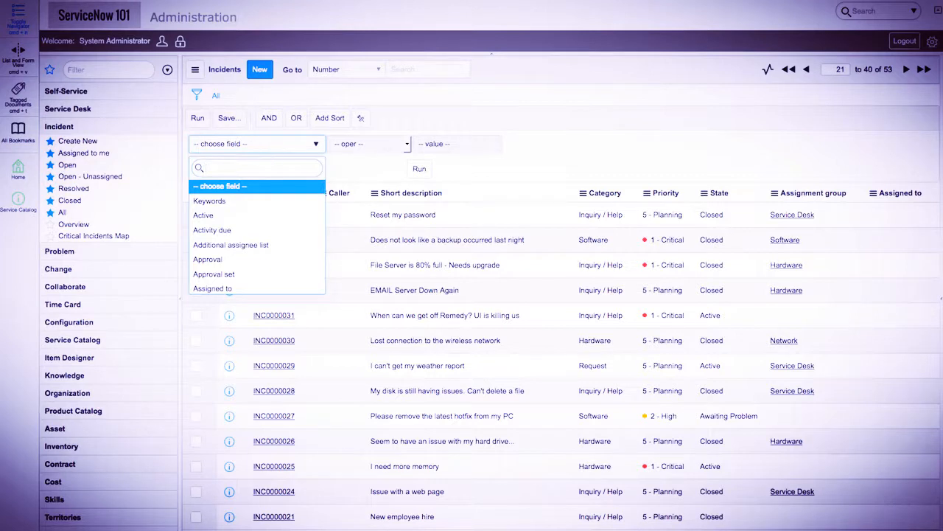
click(203, 215)
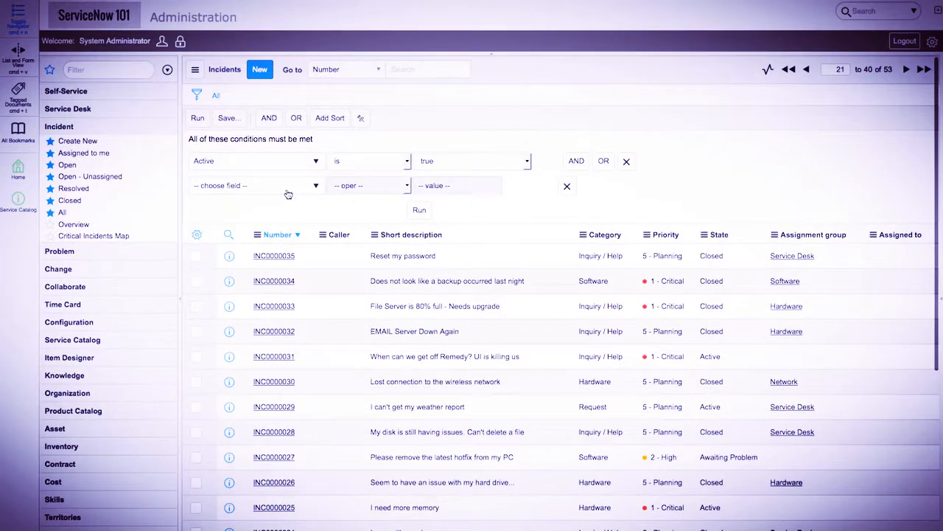
click(256, 185)
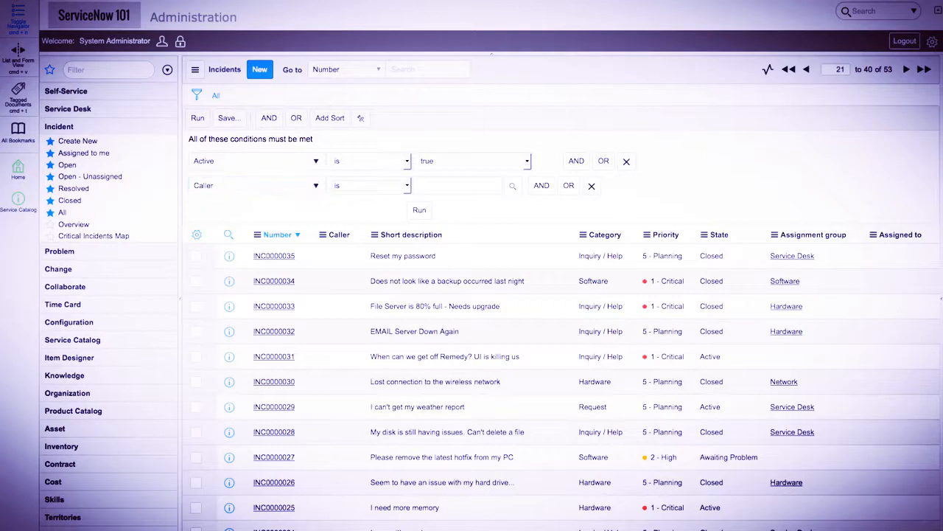
text(system)
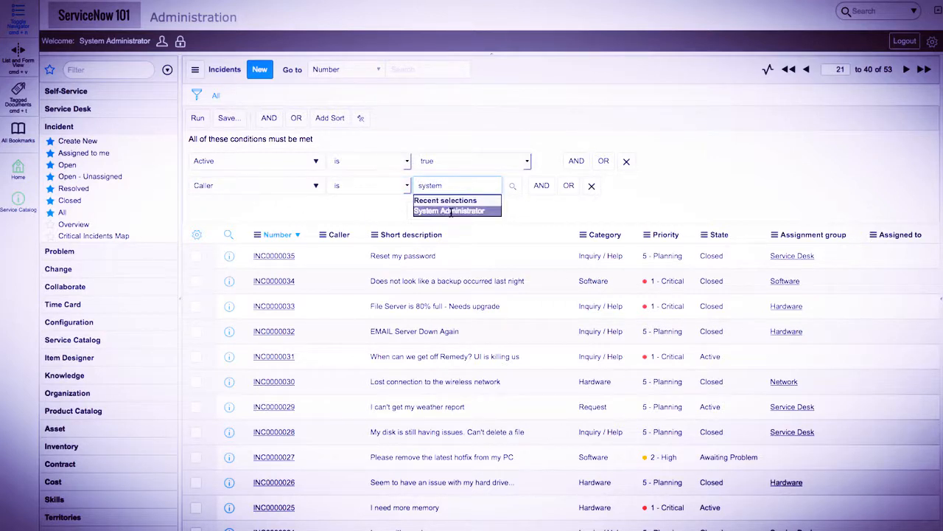
click(456, 208)
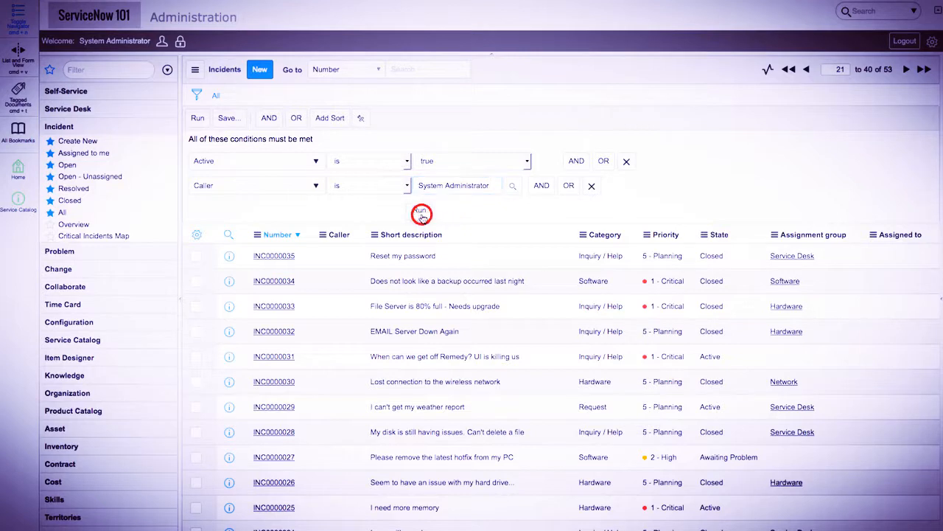
click(420, 213)
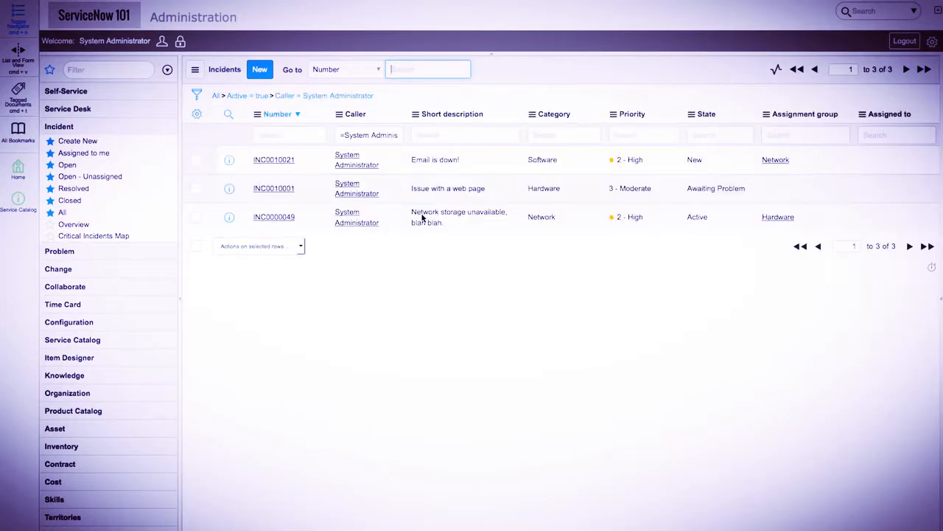
mouse_move(407, 214)
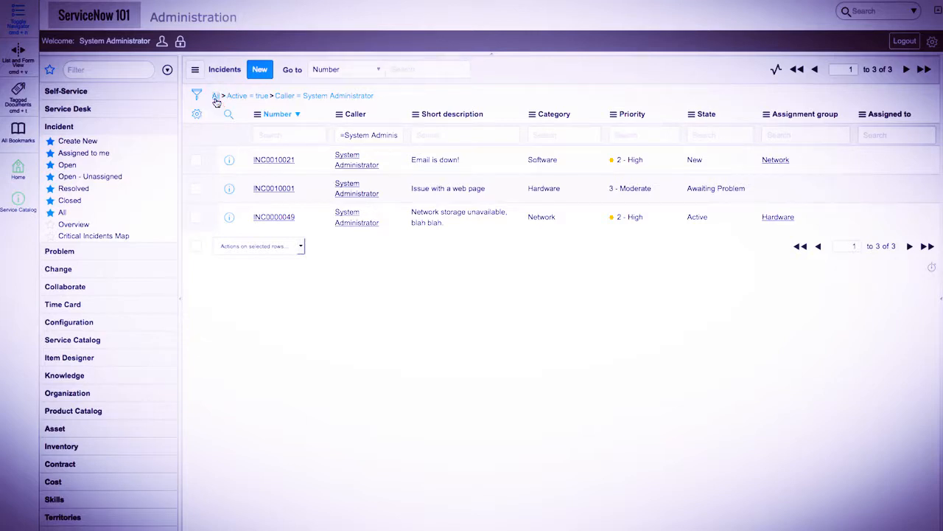
click(214, 95)
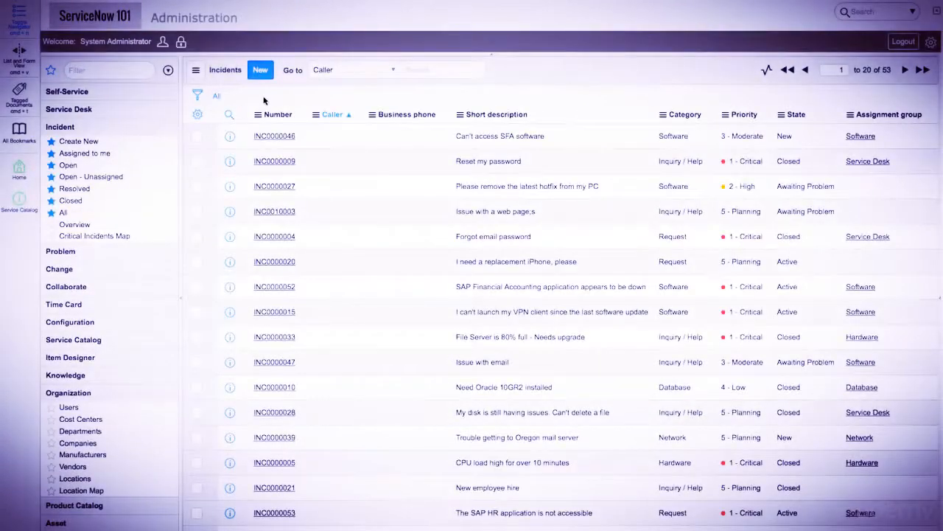
Open the condition builder over the unfiltered 53-incident list.
click(197, 95)
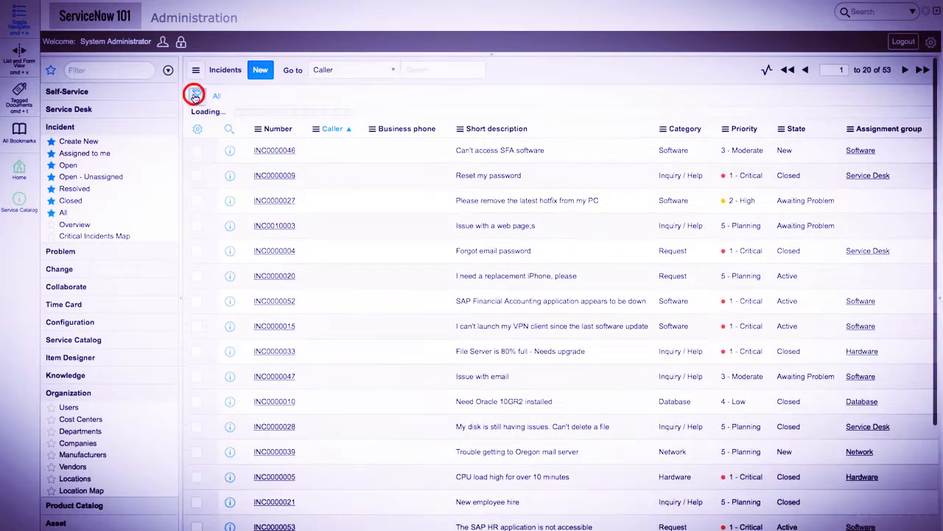
Add conditions Category is Software and State with the 'is one of' operator.
click(196, 96)
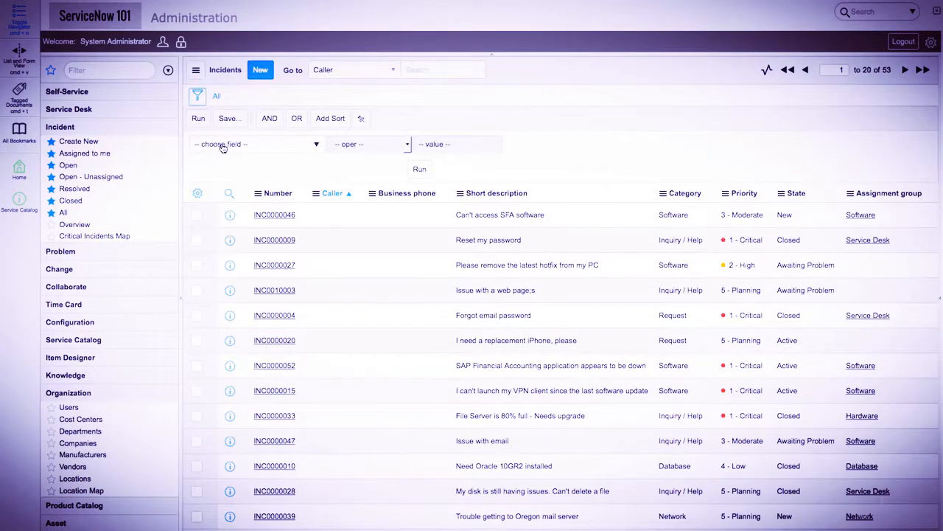
click(224, 144)
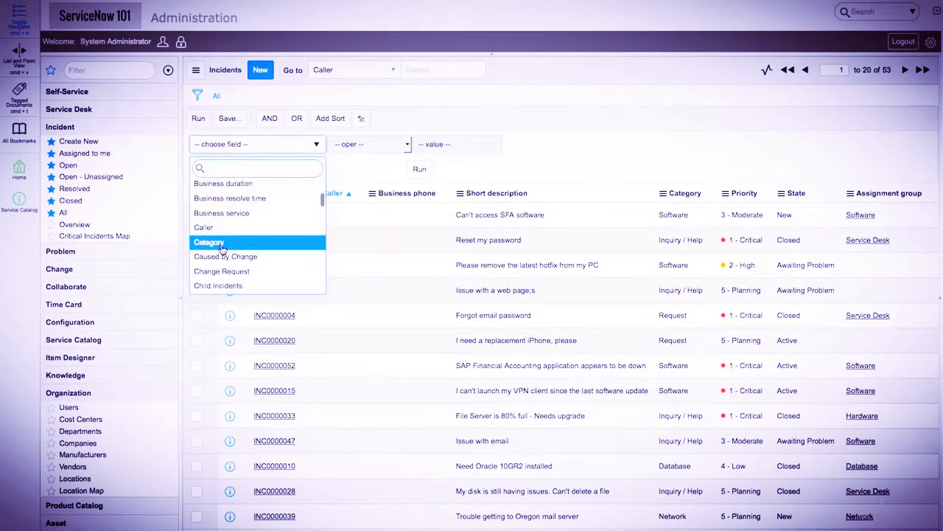
click(209, 242)
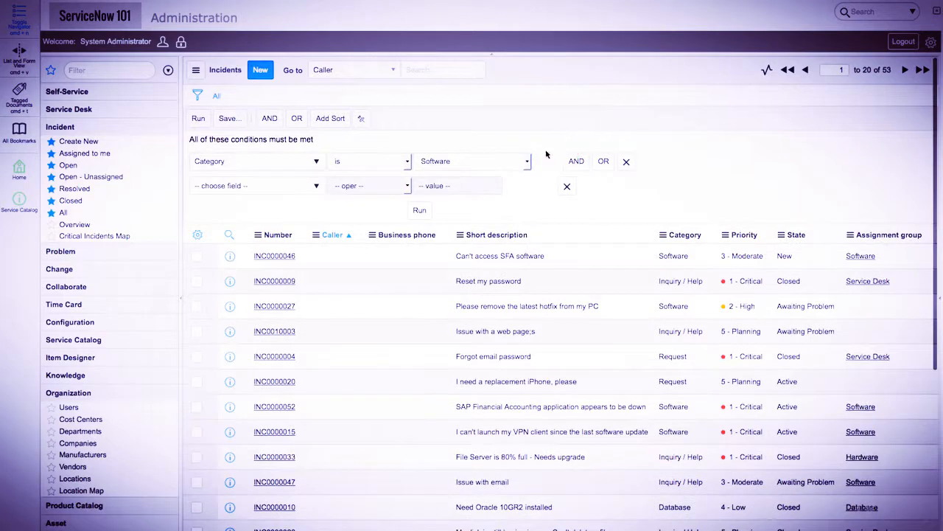
click(256, 185)
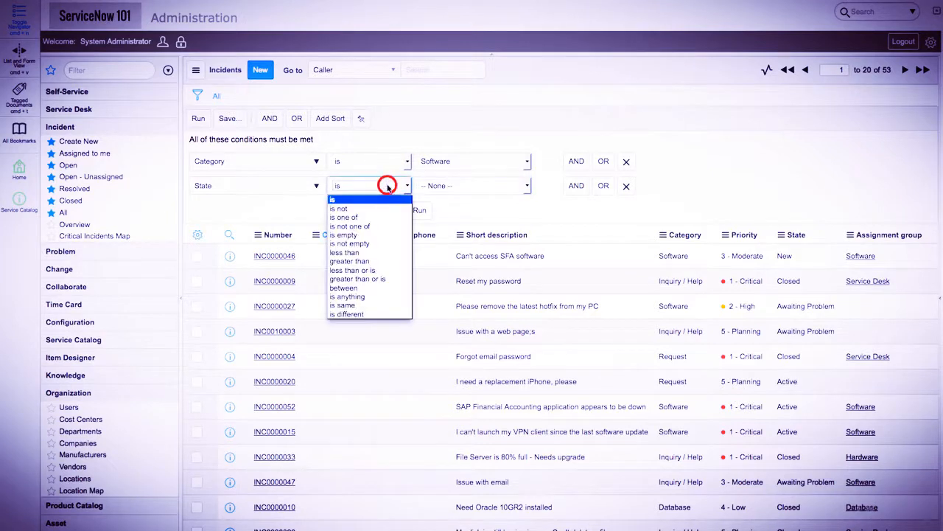
click(346, 217)
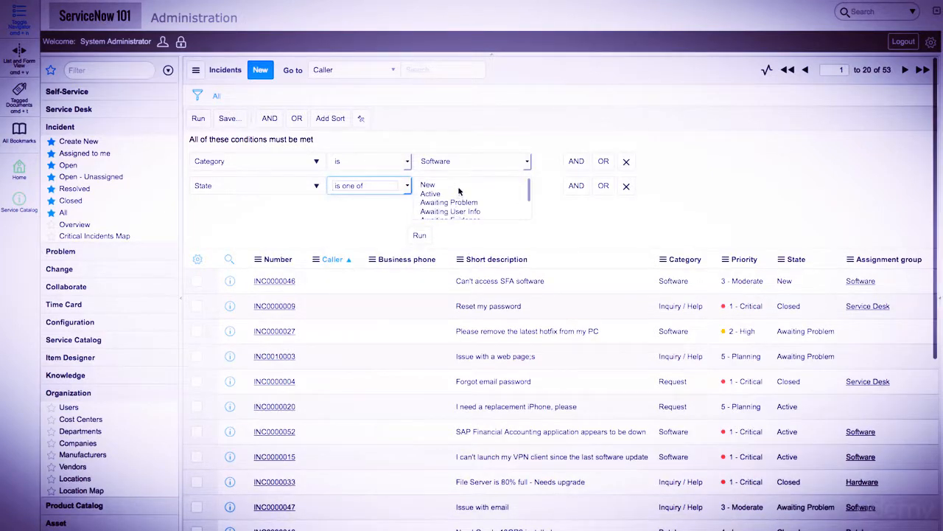